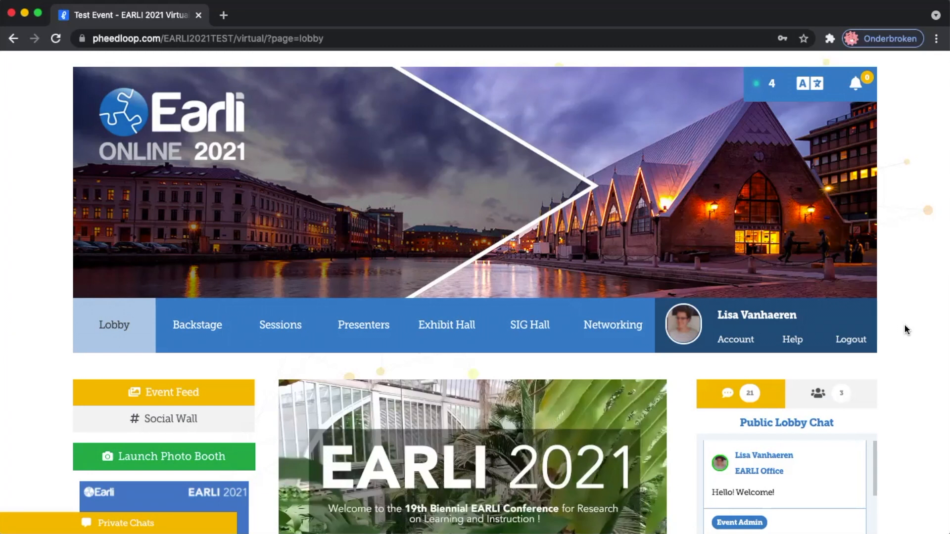
mouse_move(807, 328)
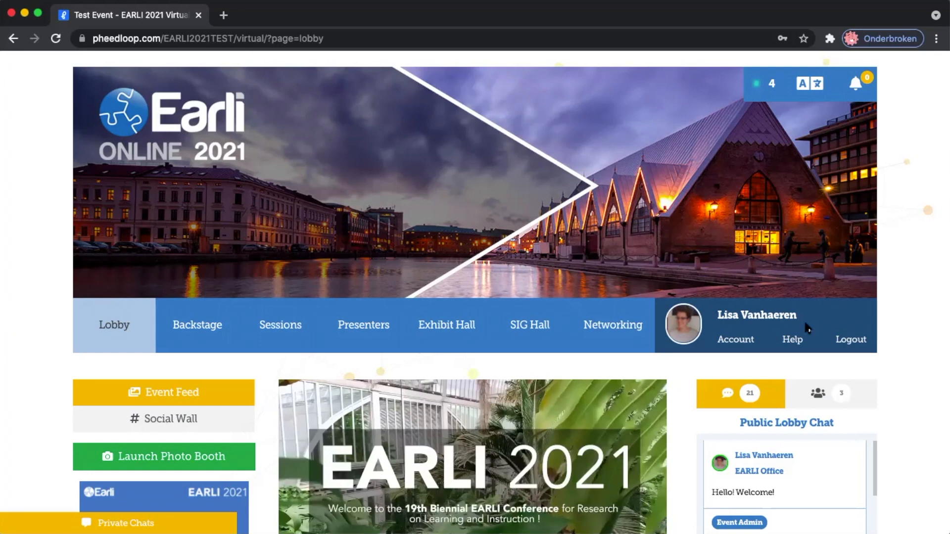
Go to the Exhibit Hall and scroll down to the floor with two exhibitor booths.
left_click(446, 324)
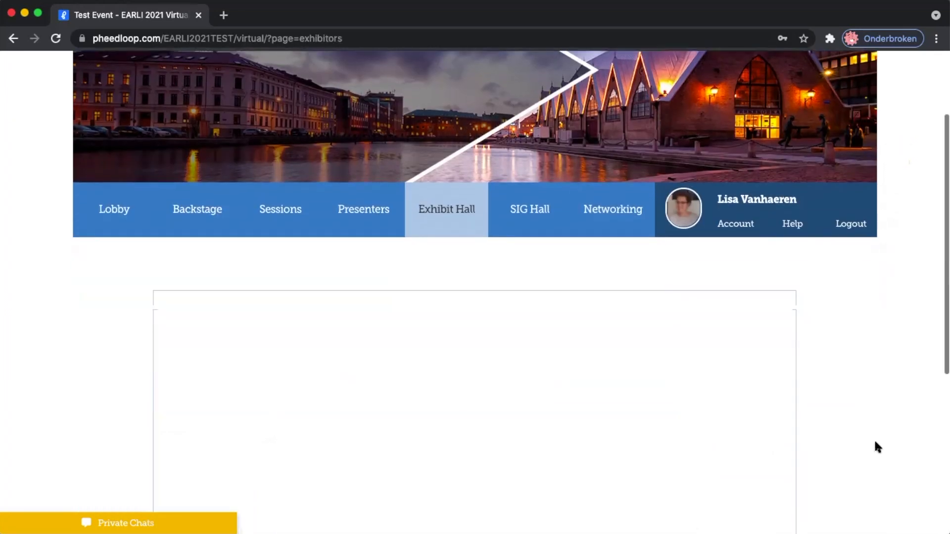
scroll("down", 3)
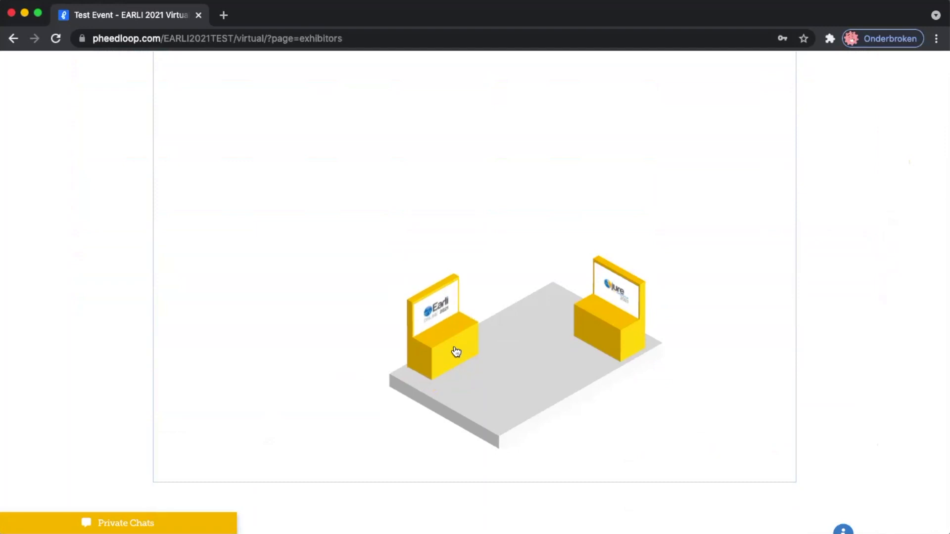
mouse_move(455, 351)
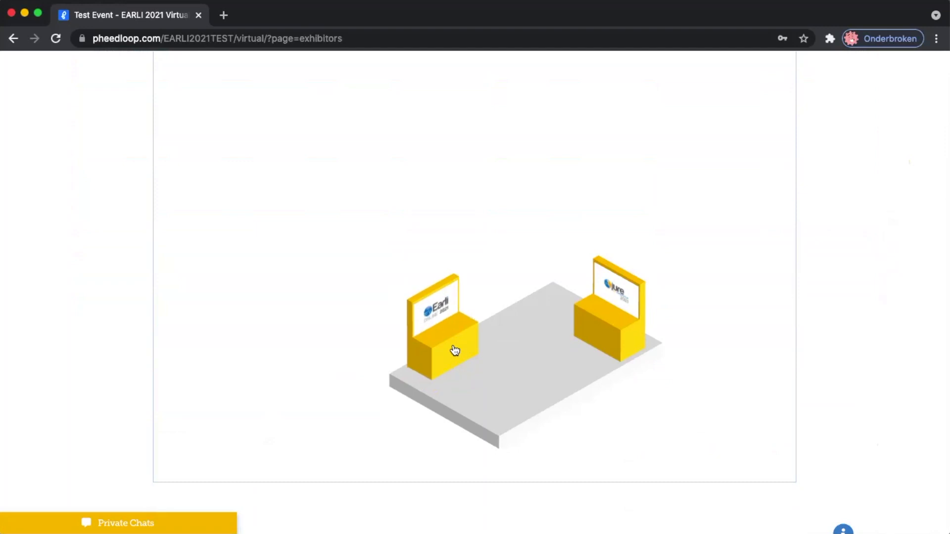
Enter the EARLI 2021 exhibition booth and scroll to its live session area.
left_click(443, 339)
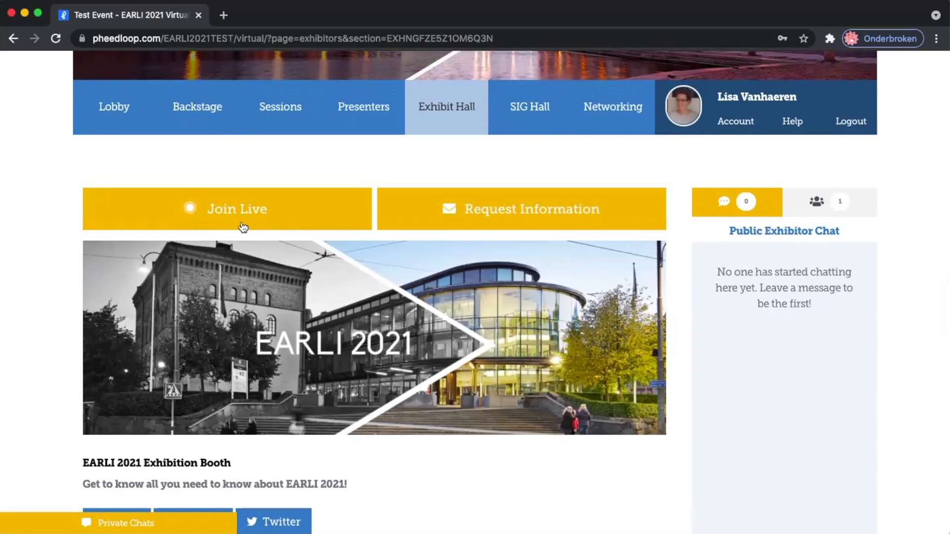
mouse_move(256, 223)
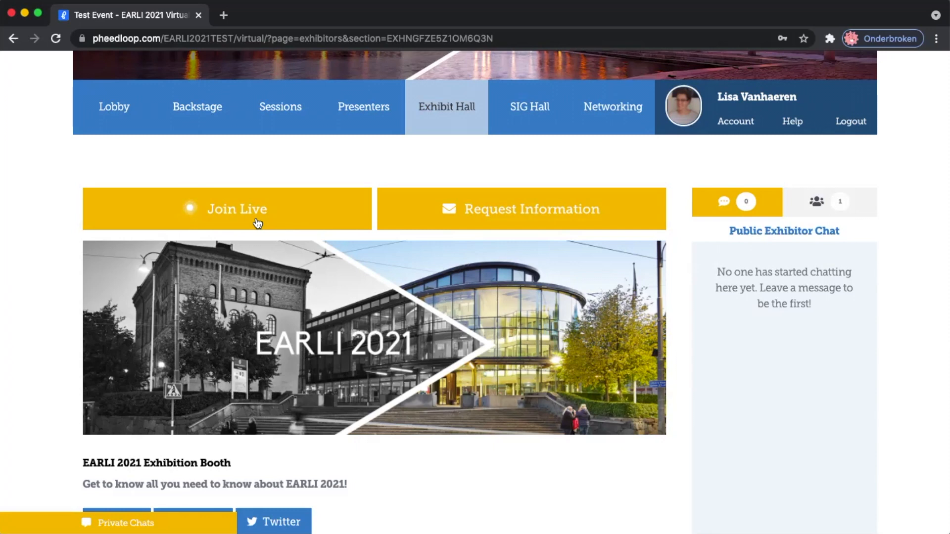
scroll("down", 3)
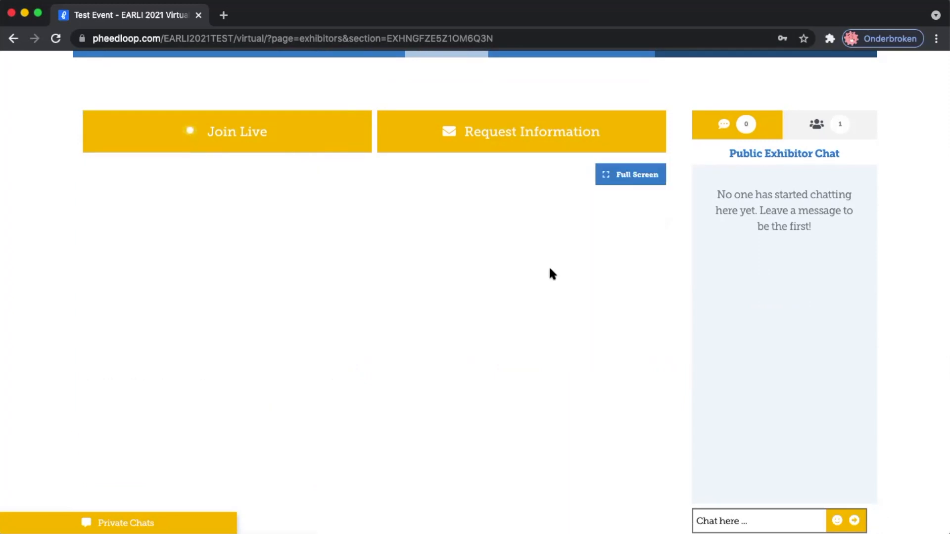
Show the live meeting's microphone, speaker and camera settings with video preview.
left_click(226, 132)
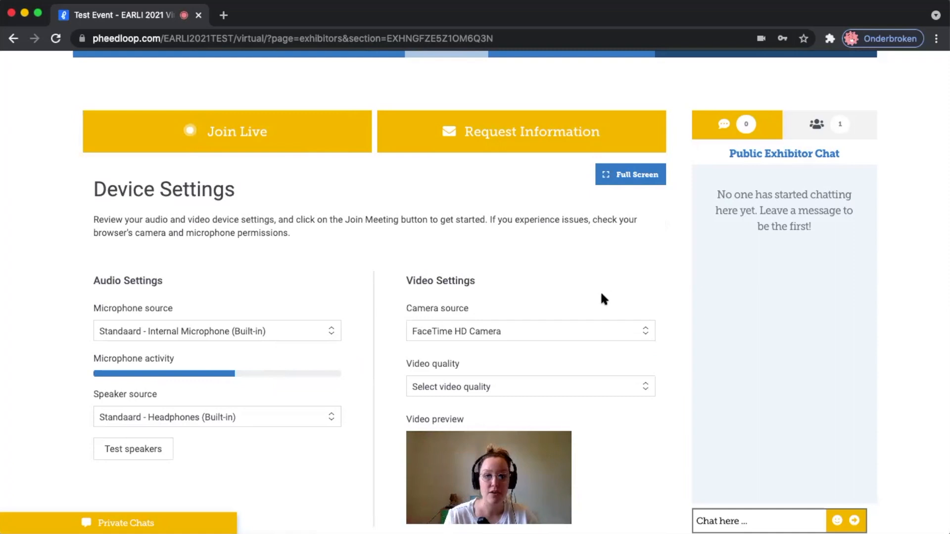
scroll("down", 3)
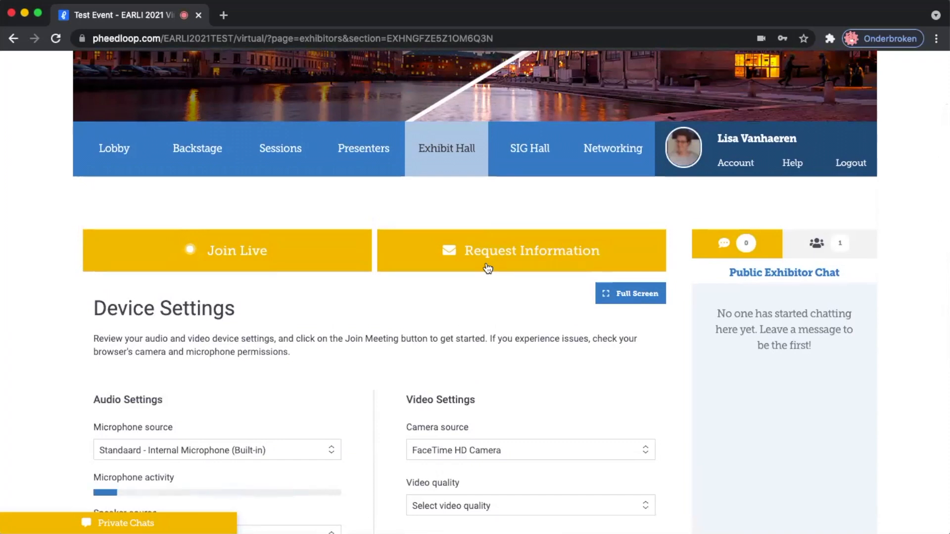
left_click(521, 251)
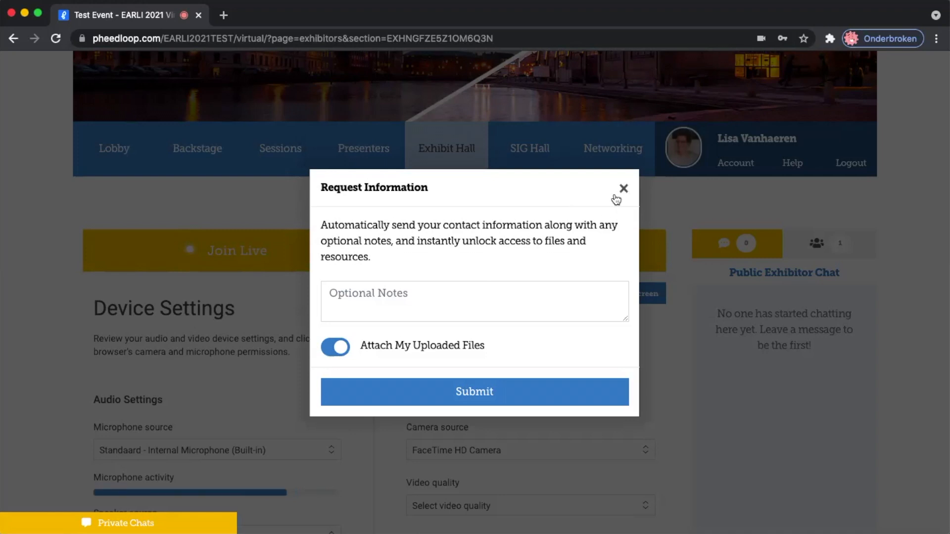
left_click(622, 188)
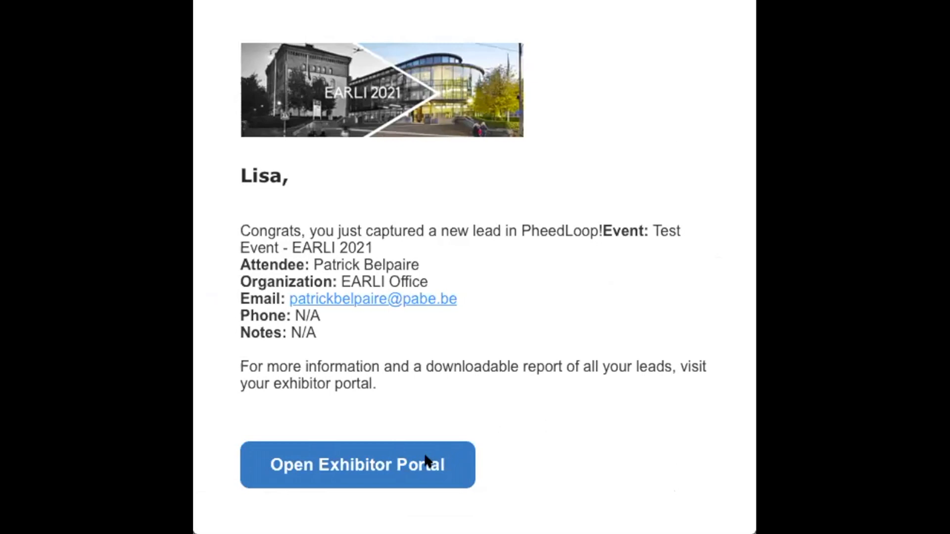
left_click(356, 465)
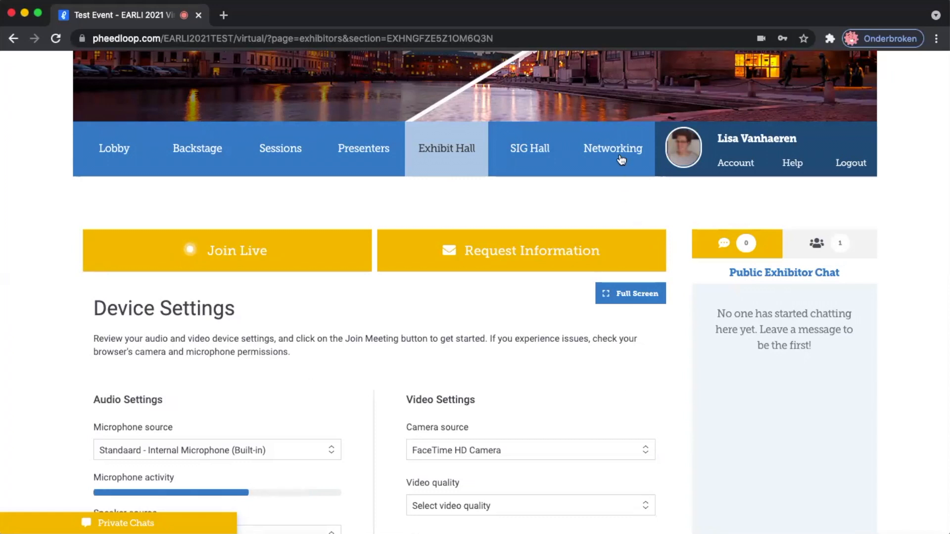
left_click(612, 148)
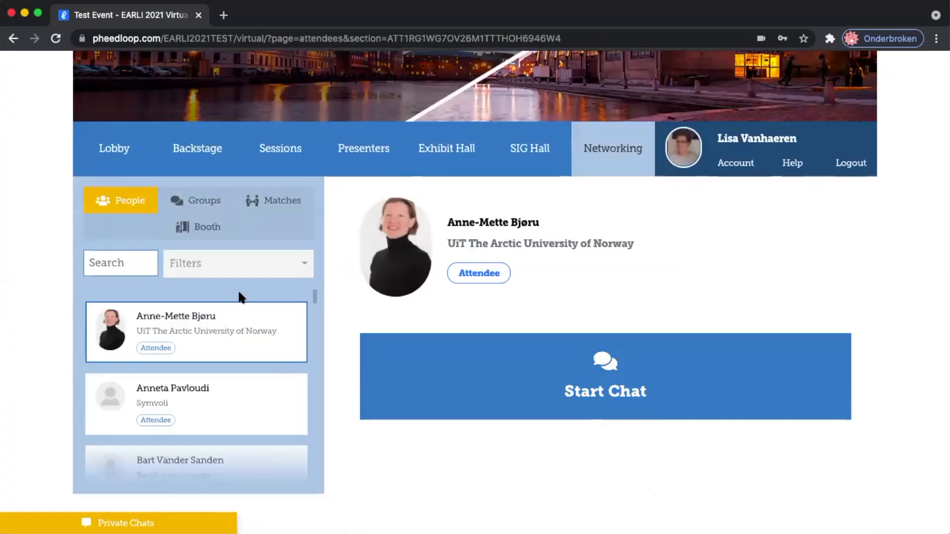
mouse_move(207, 227)
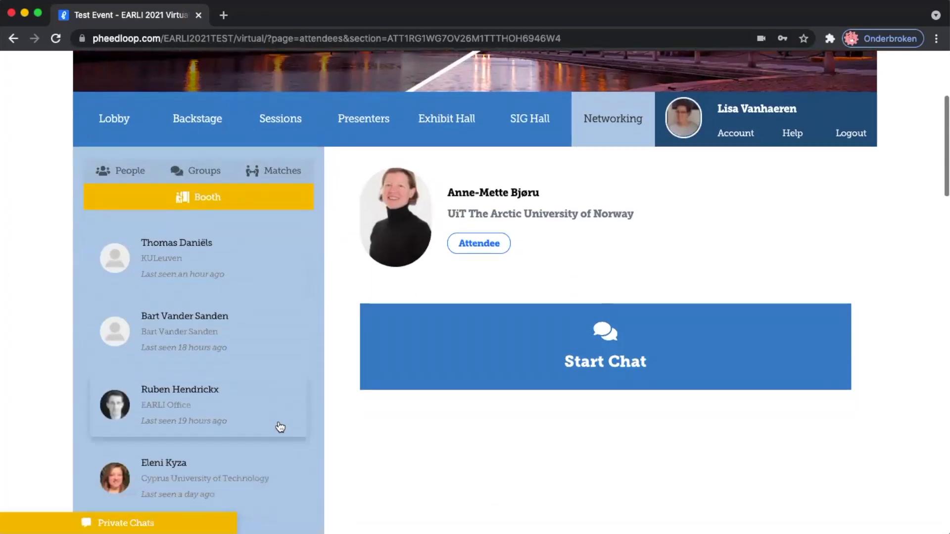
scroll("down", 3)
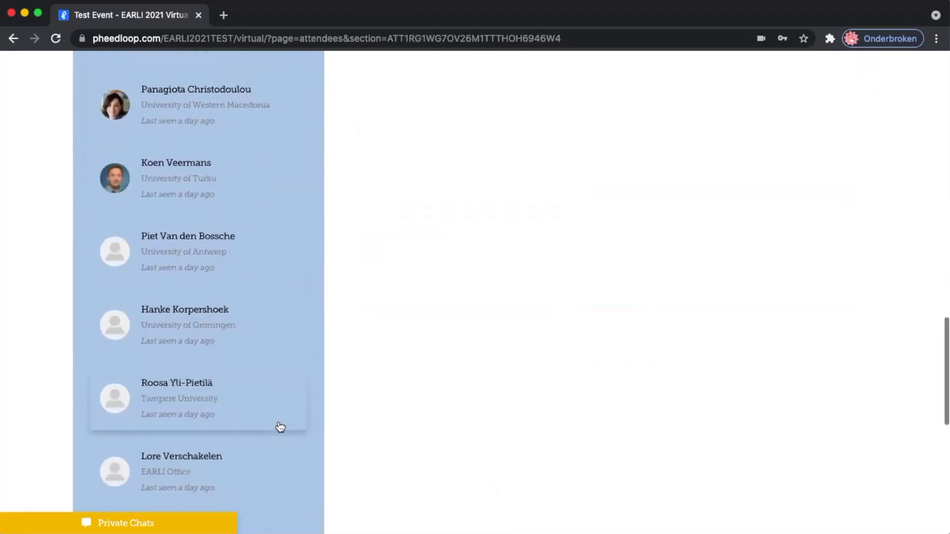
scroll("down", 3)
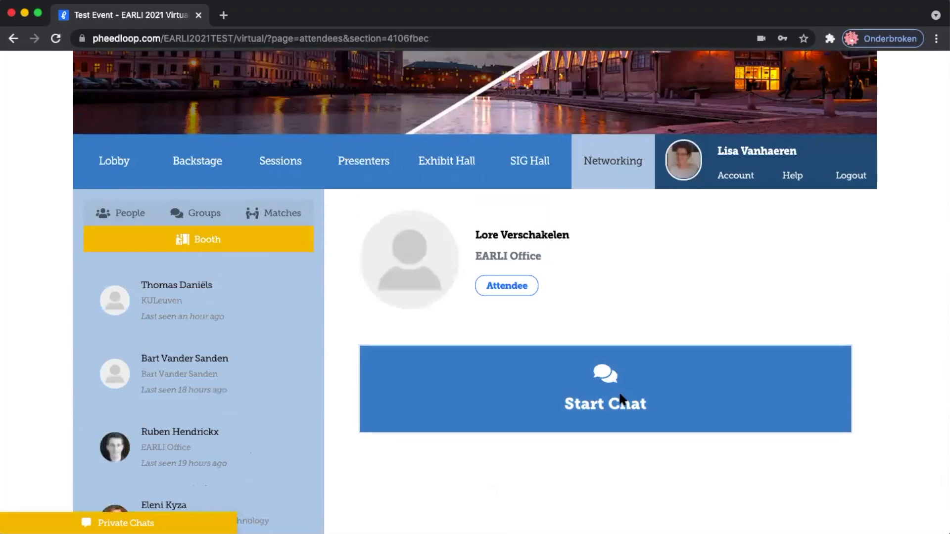
left_click(604, 390)
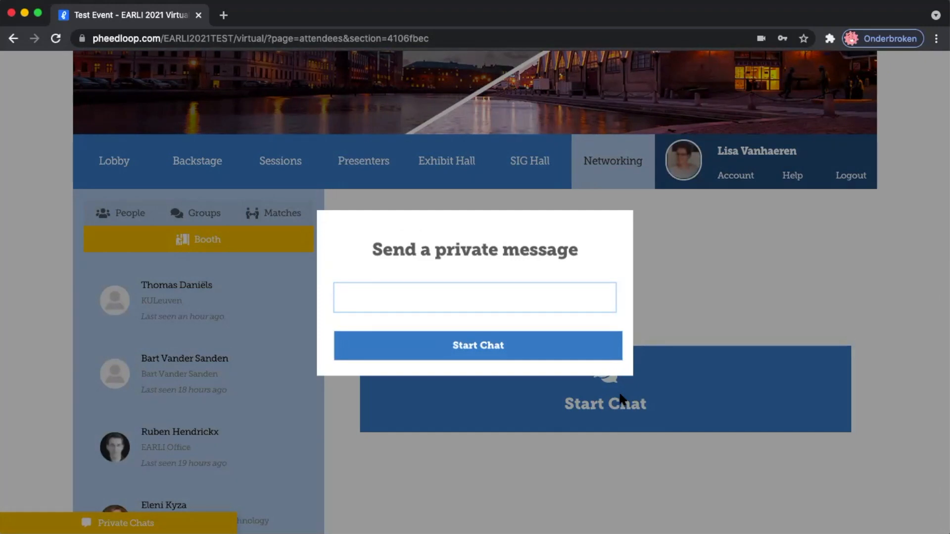
left_click(475, 297)
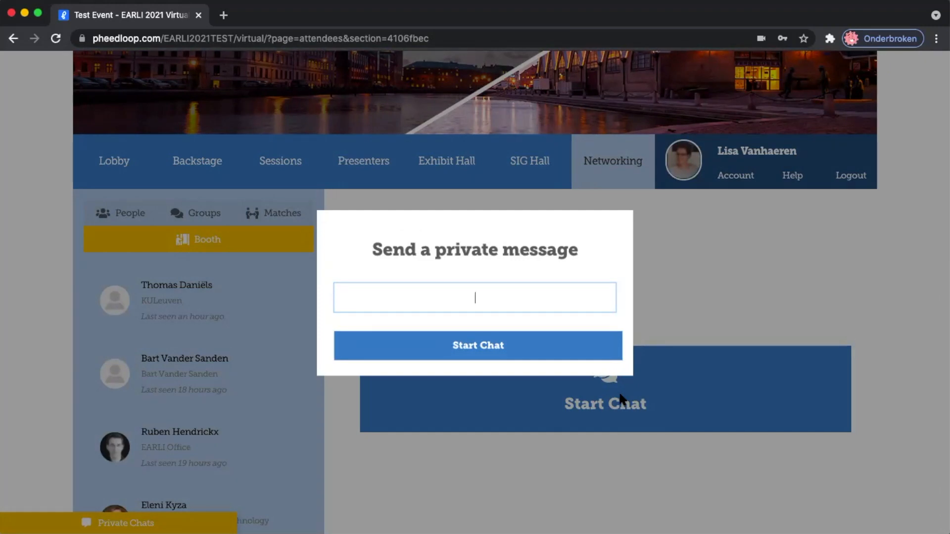